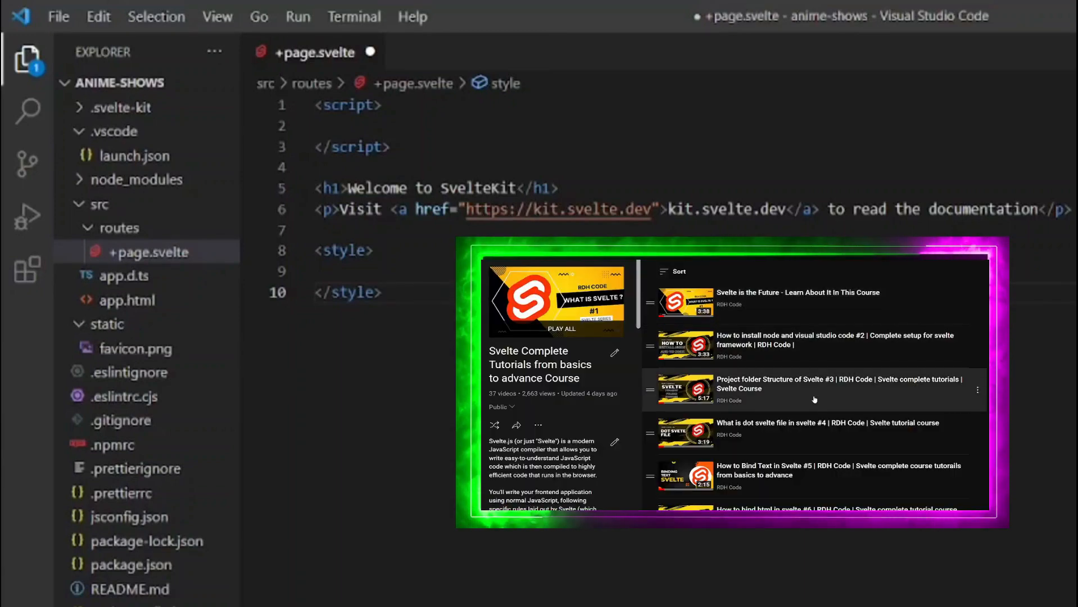
Remove the default welcome h1/p and start a <div class="index"> container on its own line
scroll("down", 3)
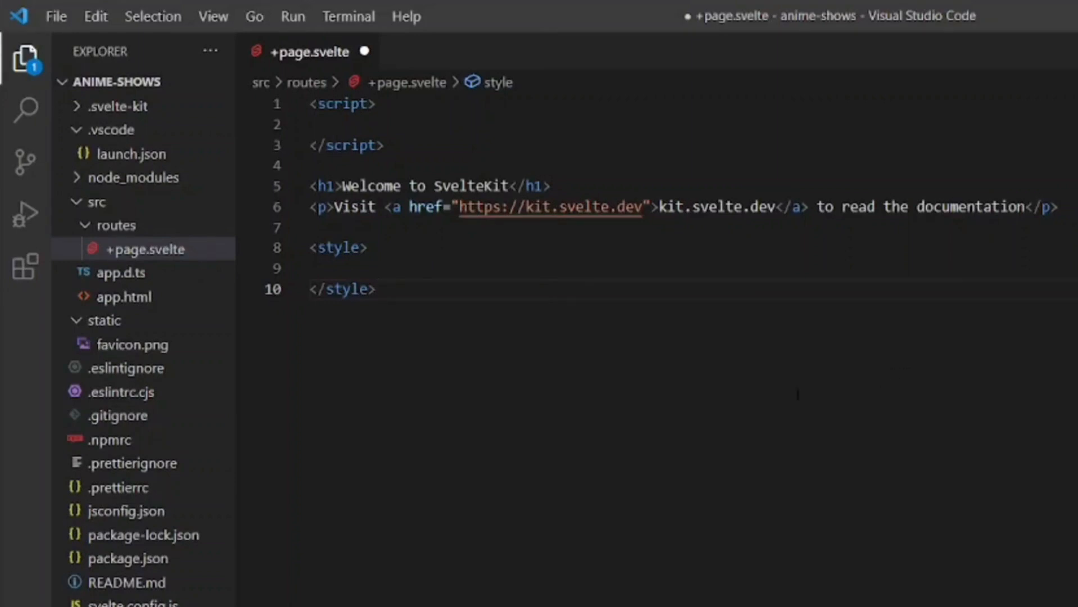
mouse_move(912, 377)
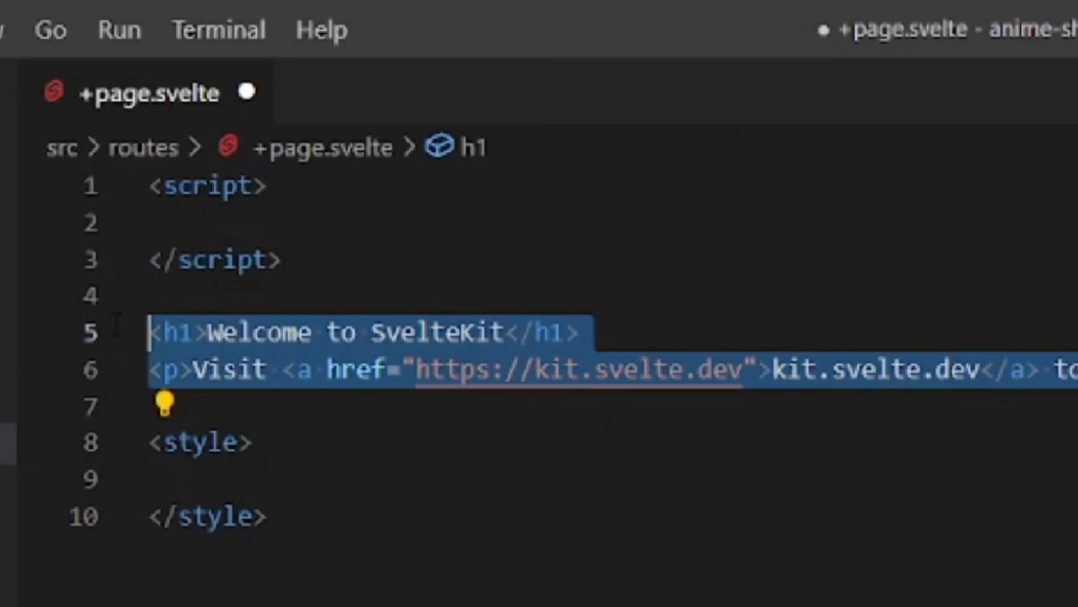
key("Delete")
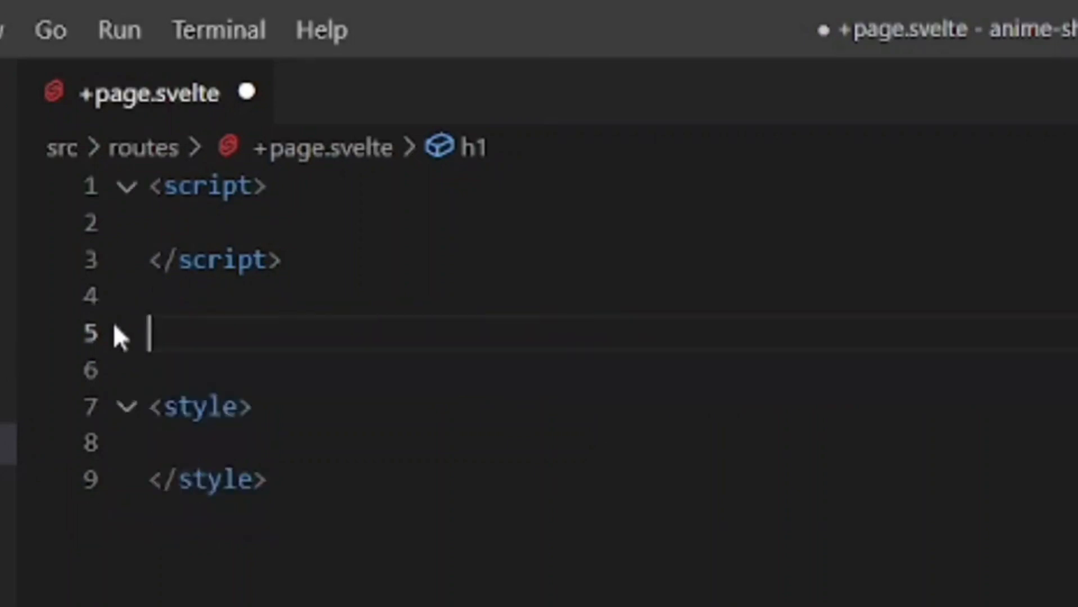
type("<div")
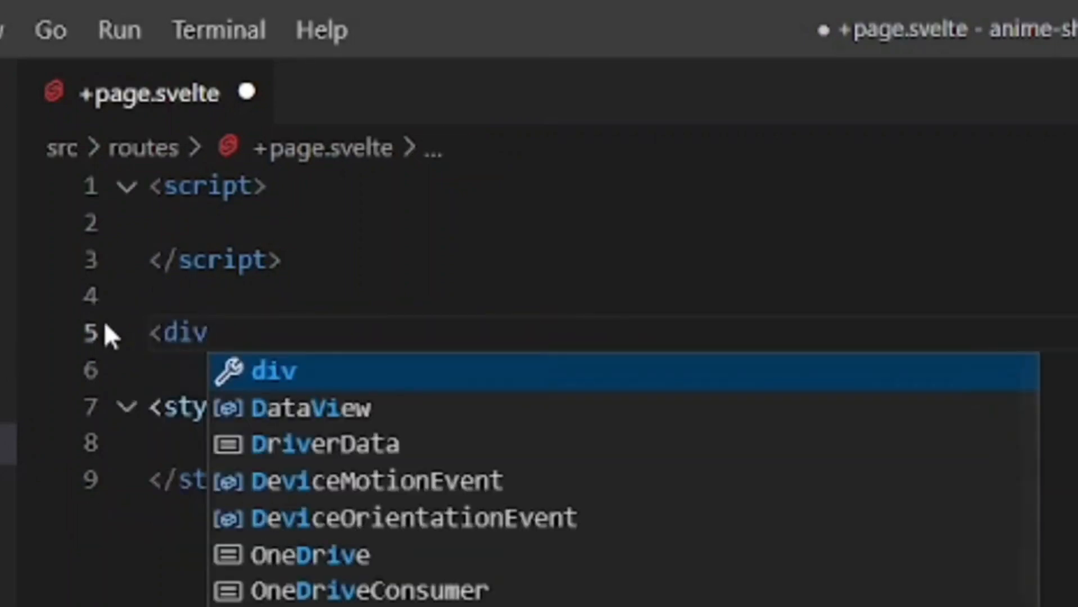
type("class=\"index\"")
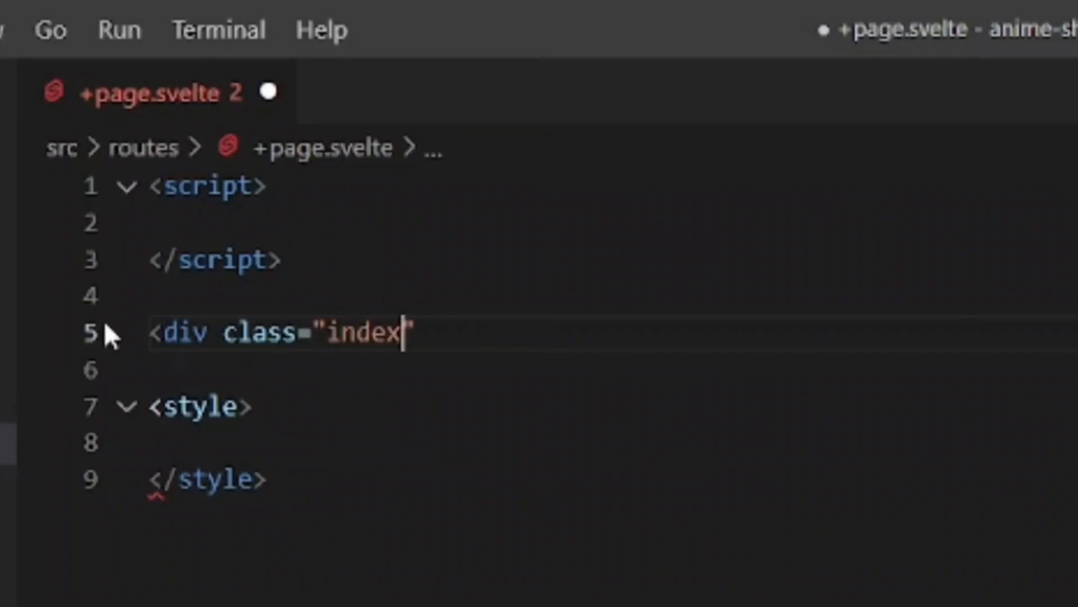
type("></div>")
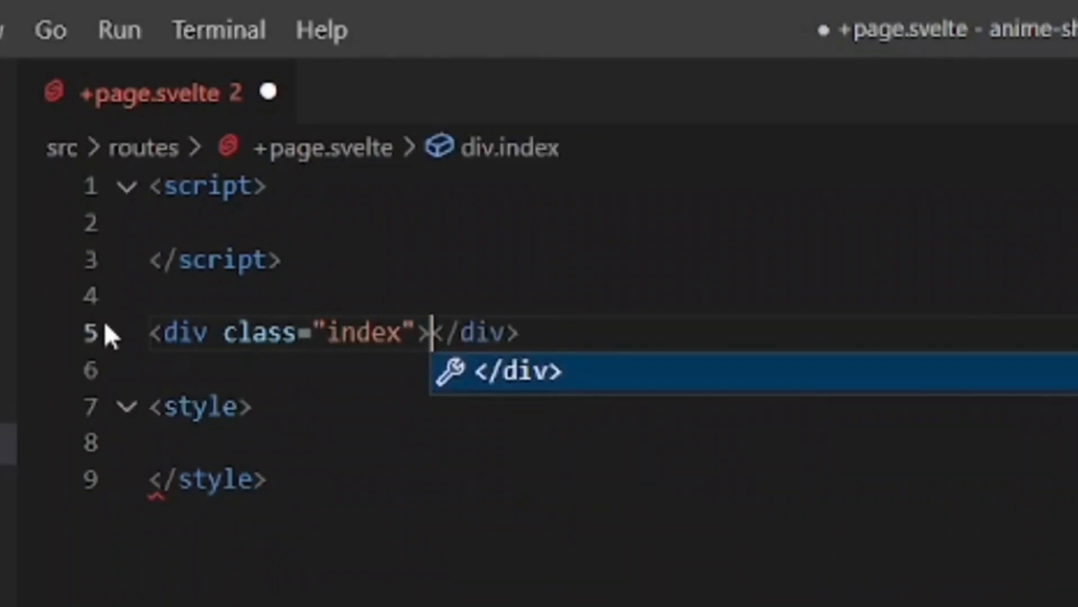
key("Enter")
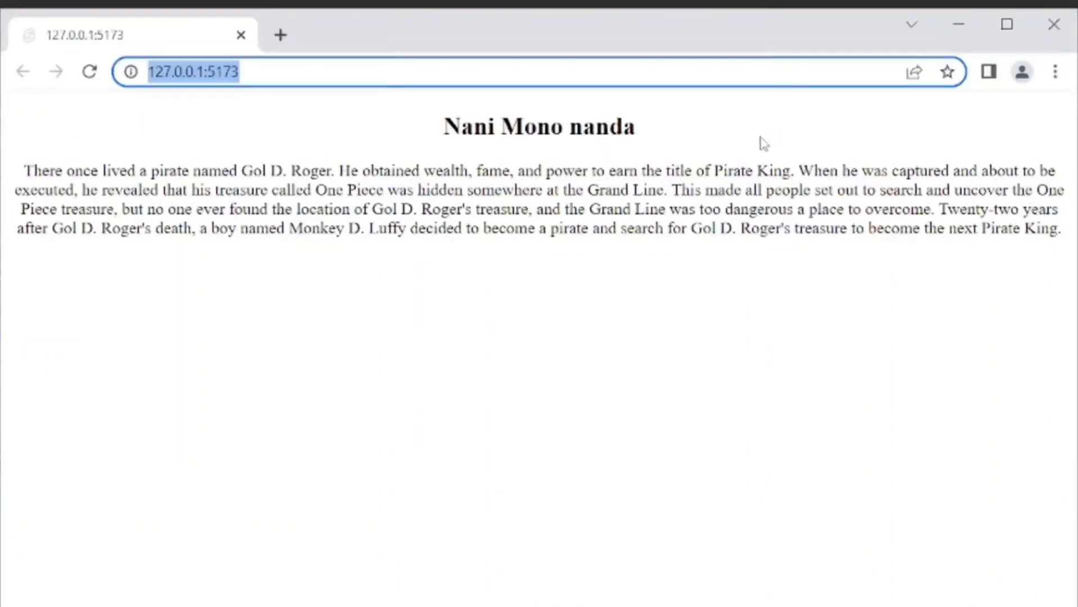
left_click_drag(341, 171, 663, 228)
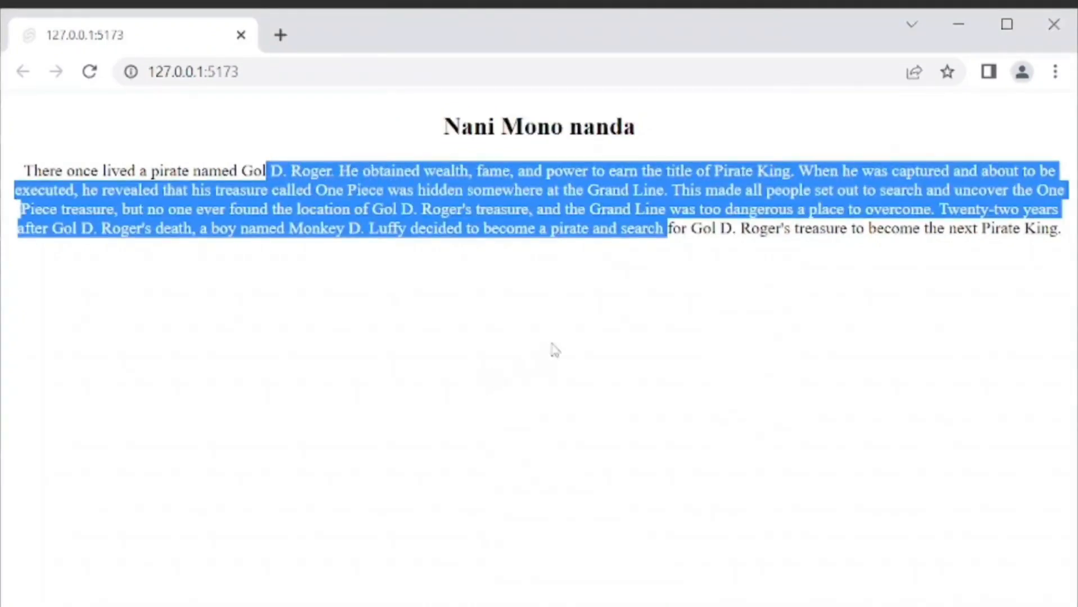
left_click(192, 72)
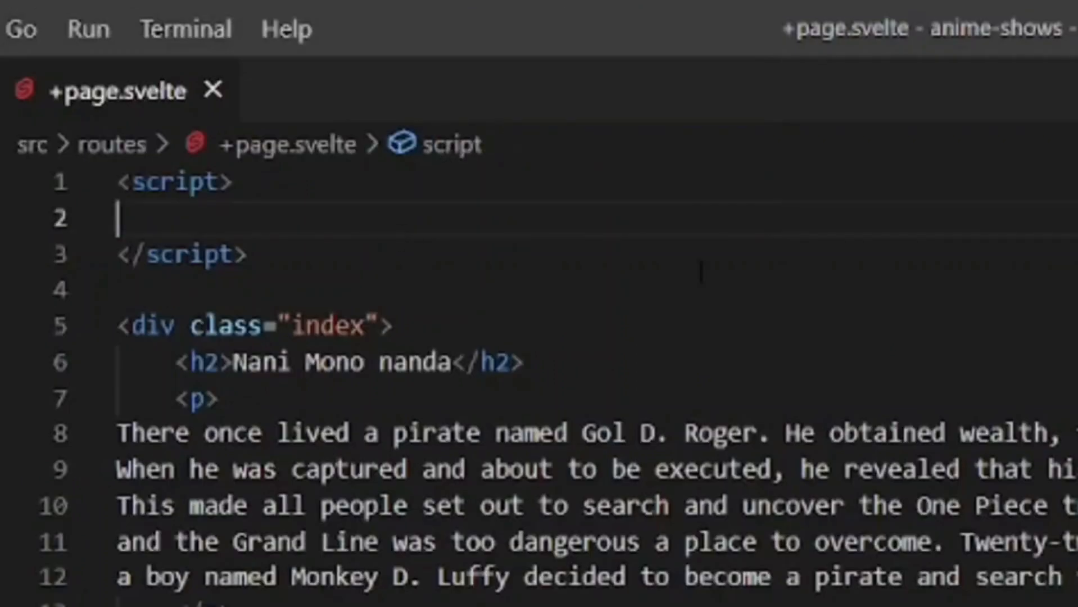
Declare let title = 'One Piece Review' in the script block
type("let title")
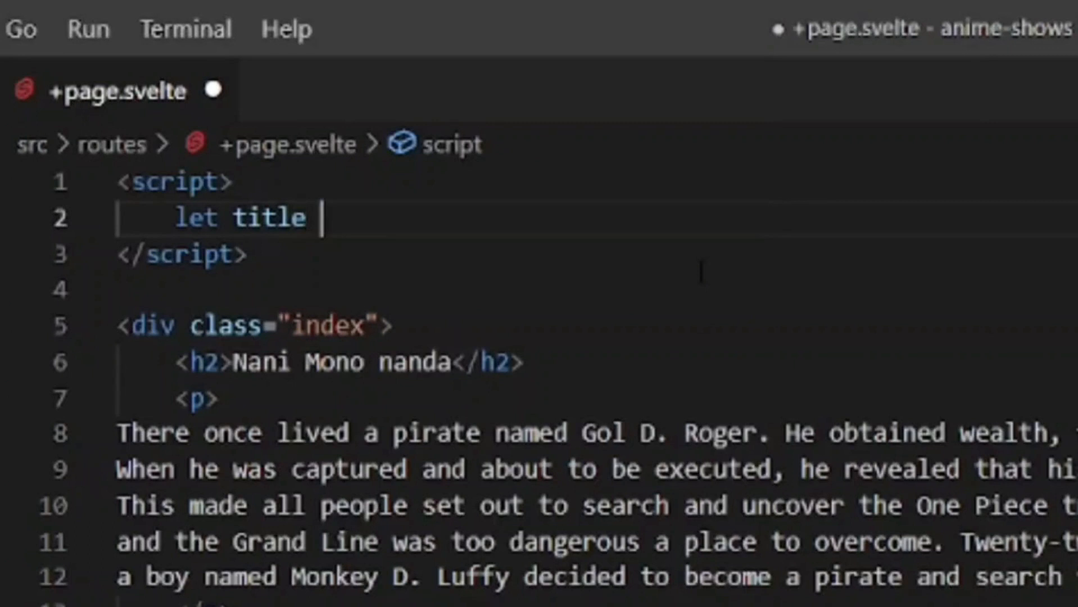
type("= 'On'")
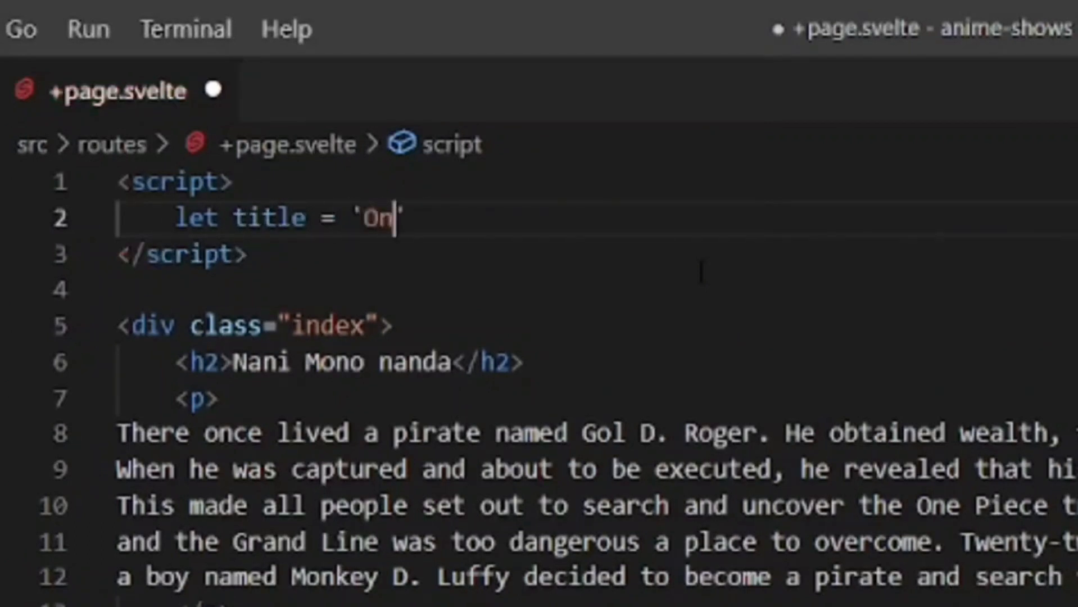
type("e Piece Review")
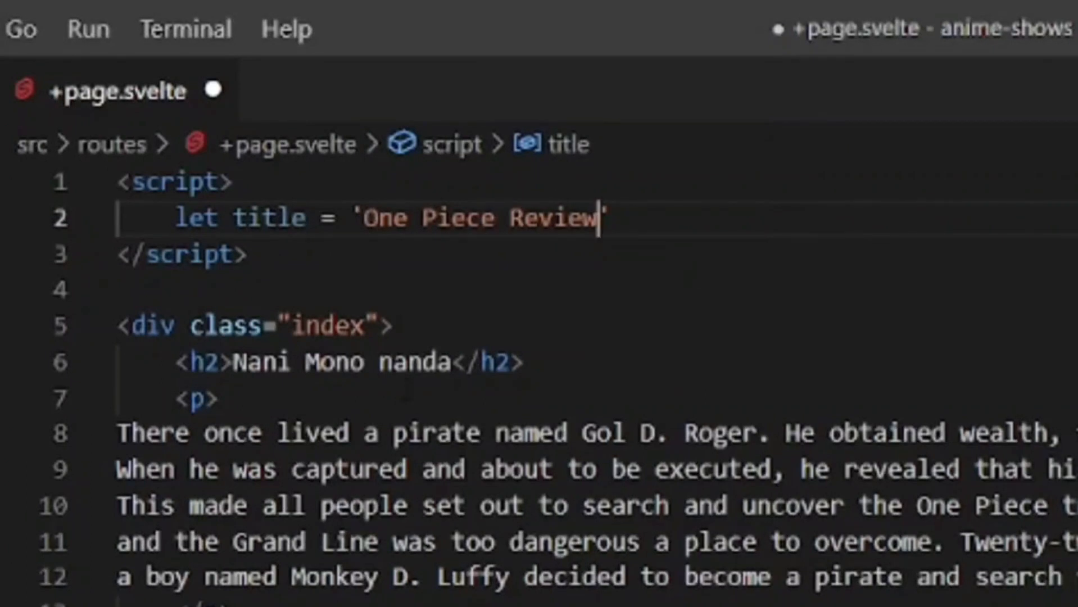
Replace the Nani Mono nanda heading text with the {title} expression
double_click(344, 362)
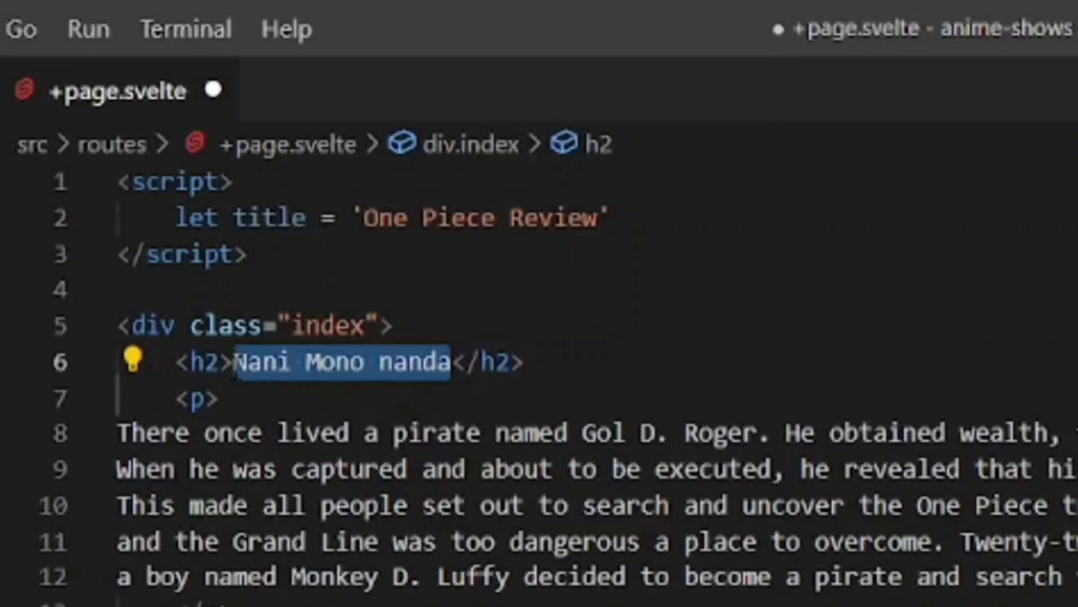
type("{}</h2>")
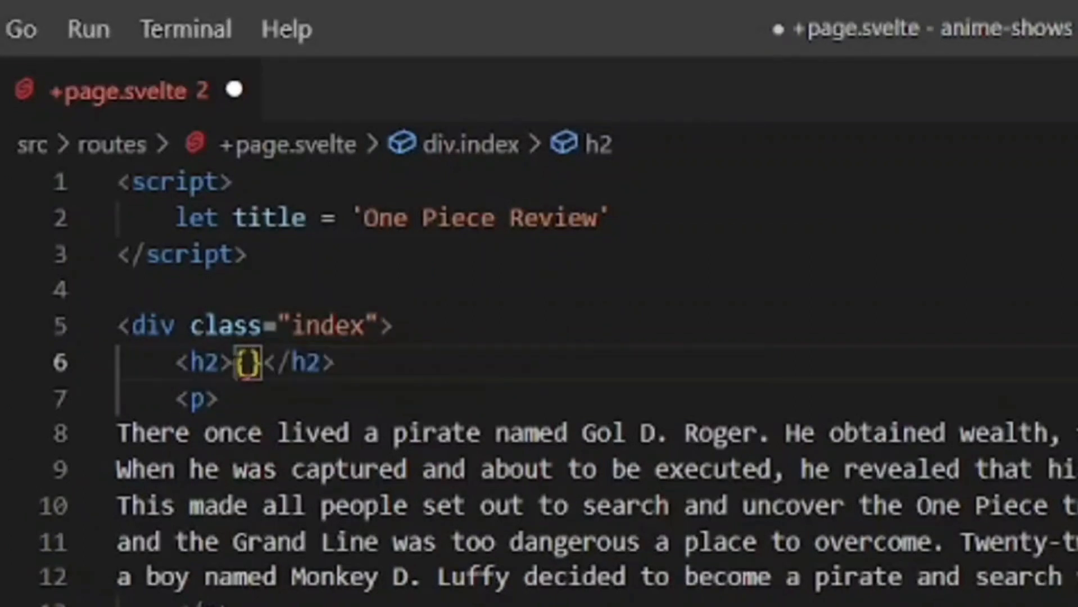
type("title")
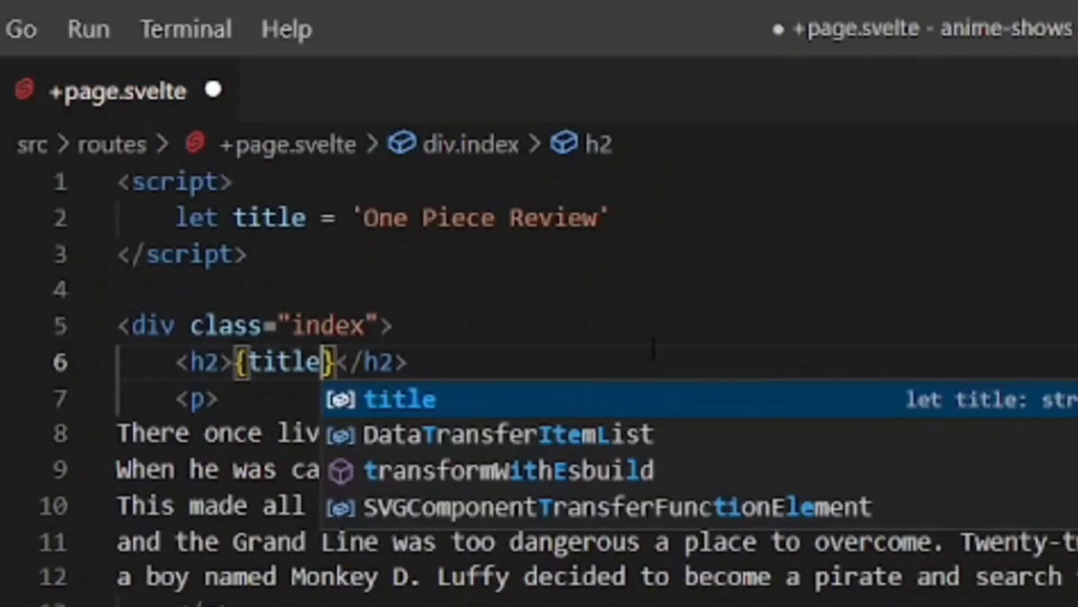
key("Escape")
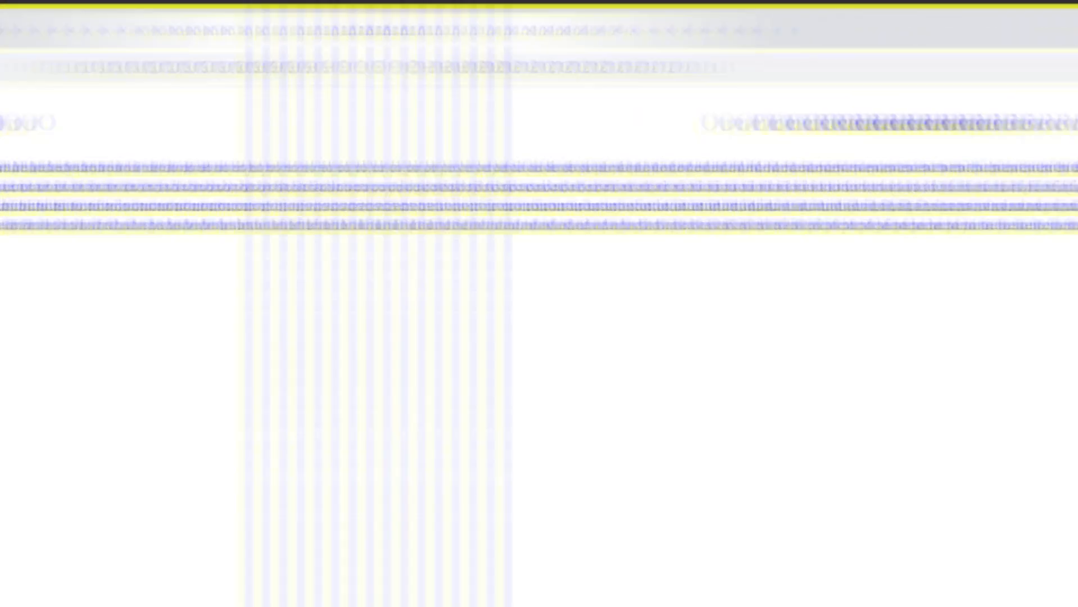
Check the One Piece Review heading in Chrome and return to +page.svelte in VS Code
double_click(546, 127)
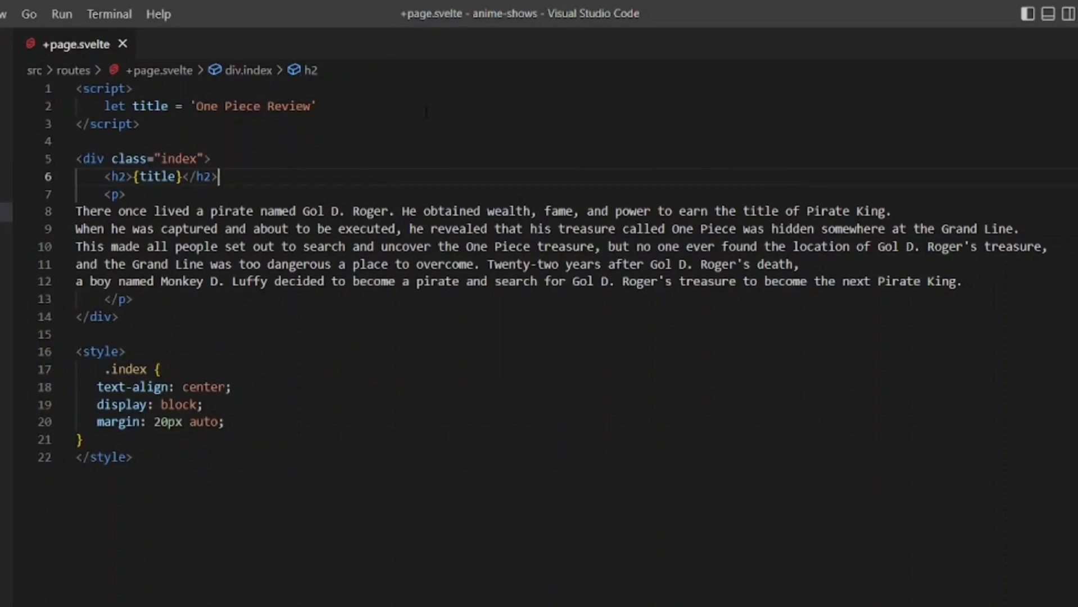
Add const updateTitle = () => { title = "Anime is the Best" } below the title declaration
key("Enter")
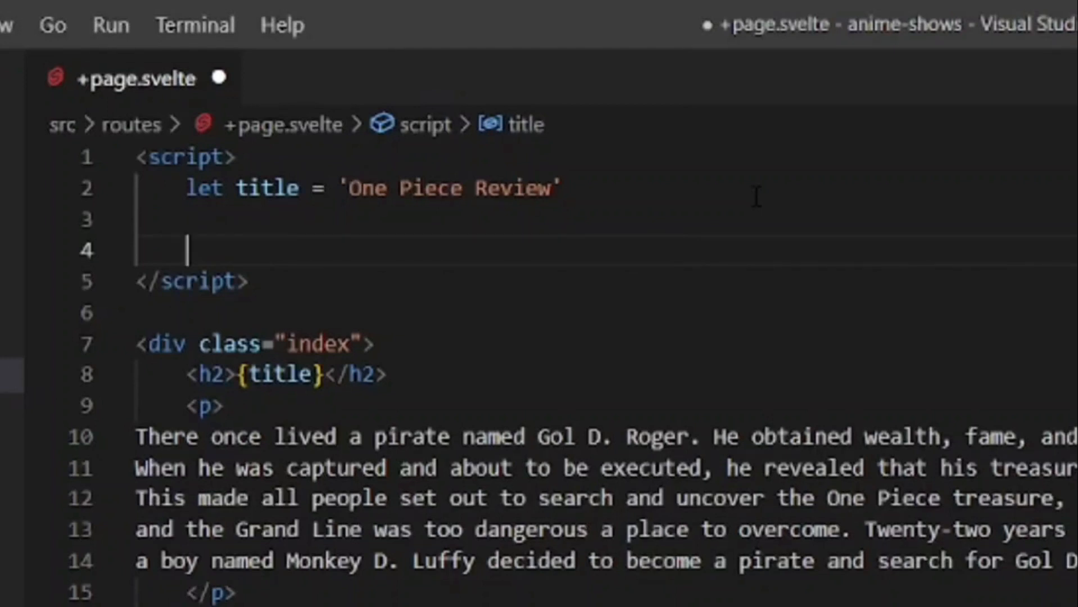
type("const")
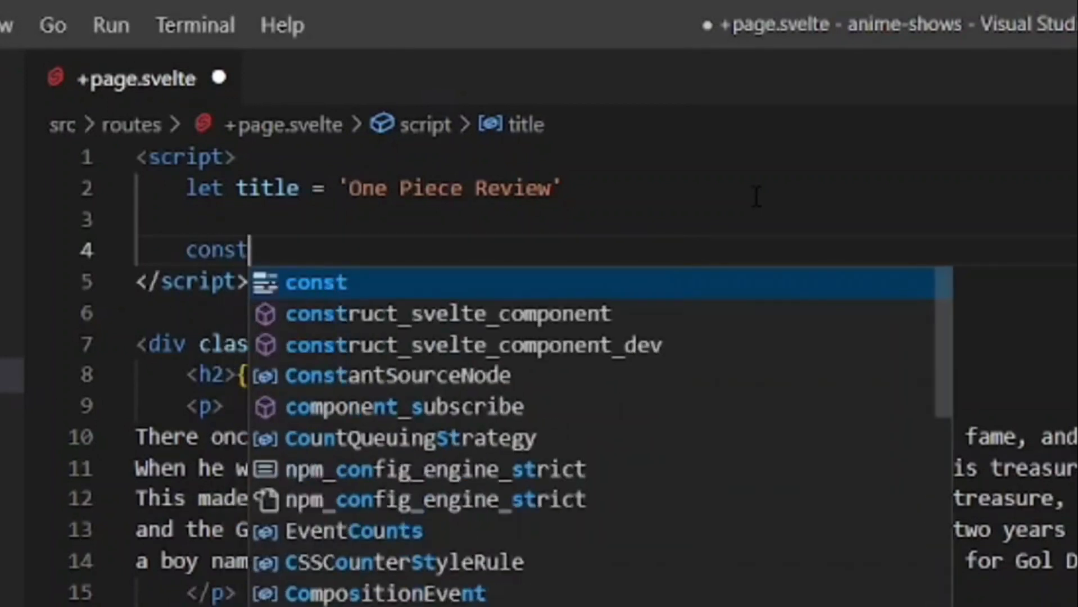
type("updateTitle")
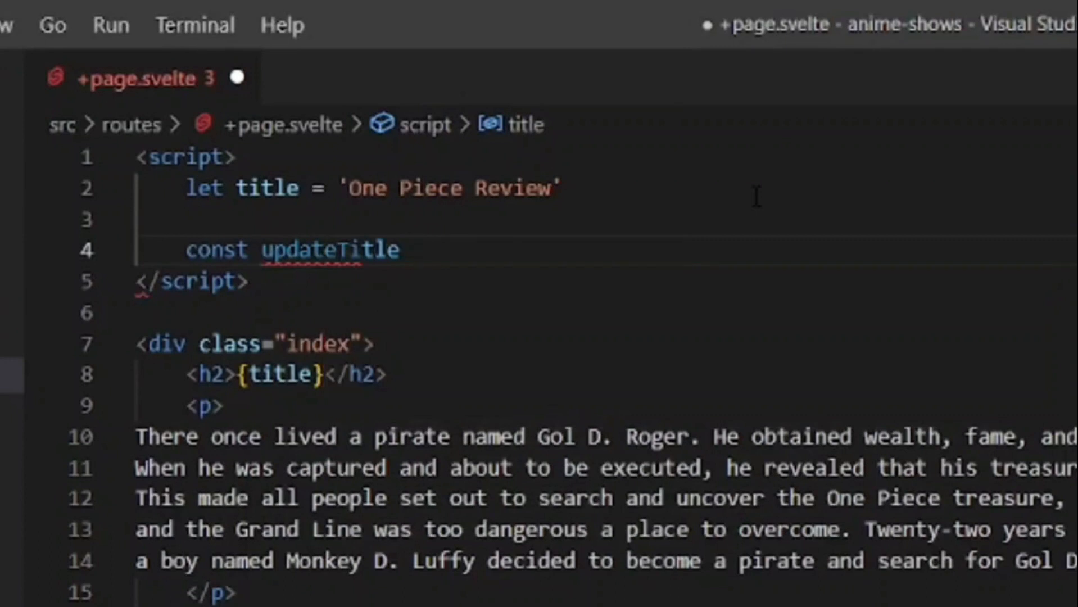
type("=")
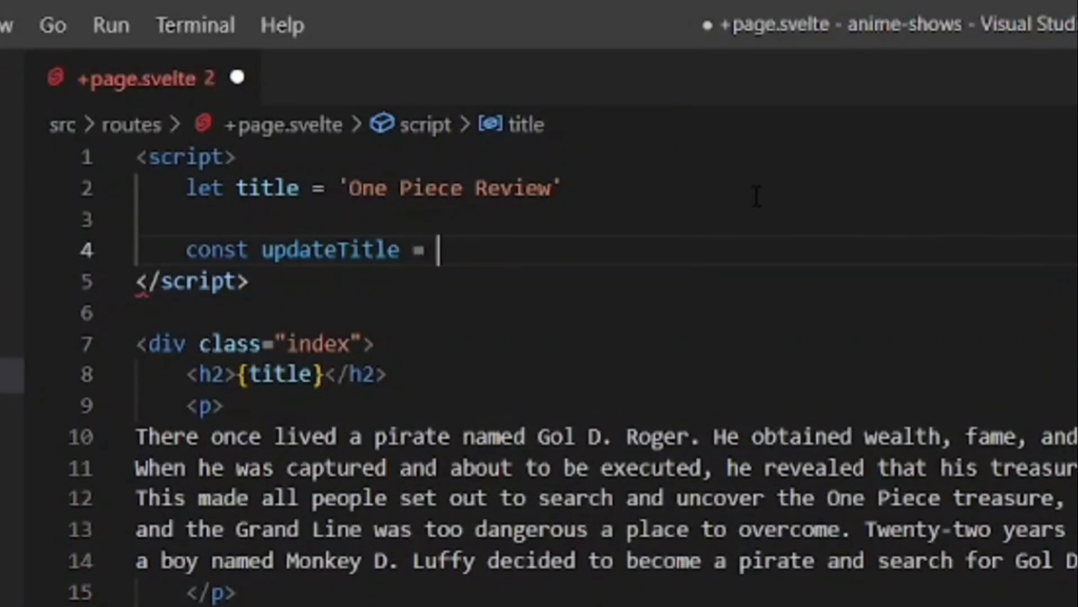
type("() => {")
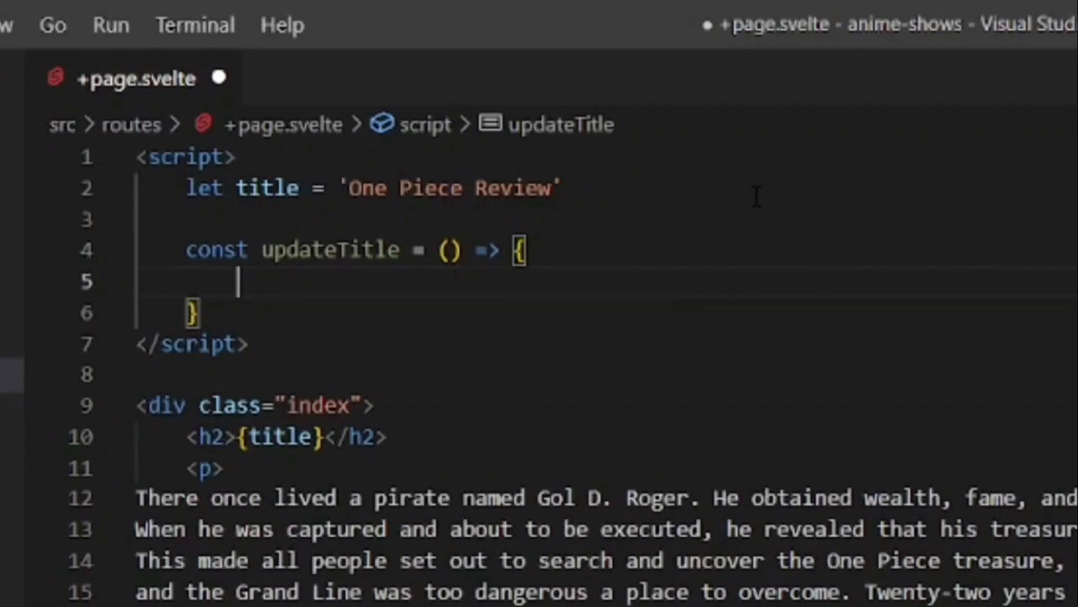
type("title = \"Anime is the Best\"")
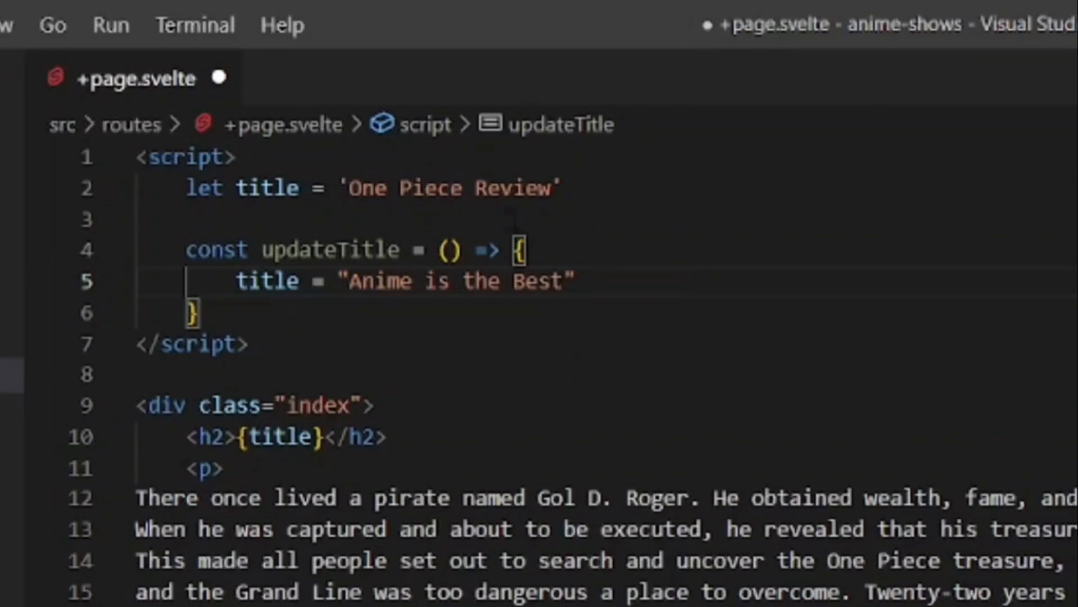
Label the button 'Change the Title'
double_click(327, 250)
type("<button></button>")
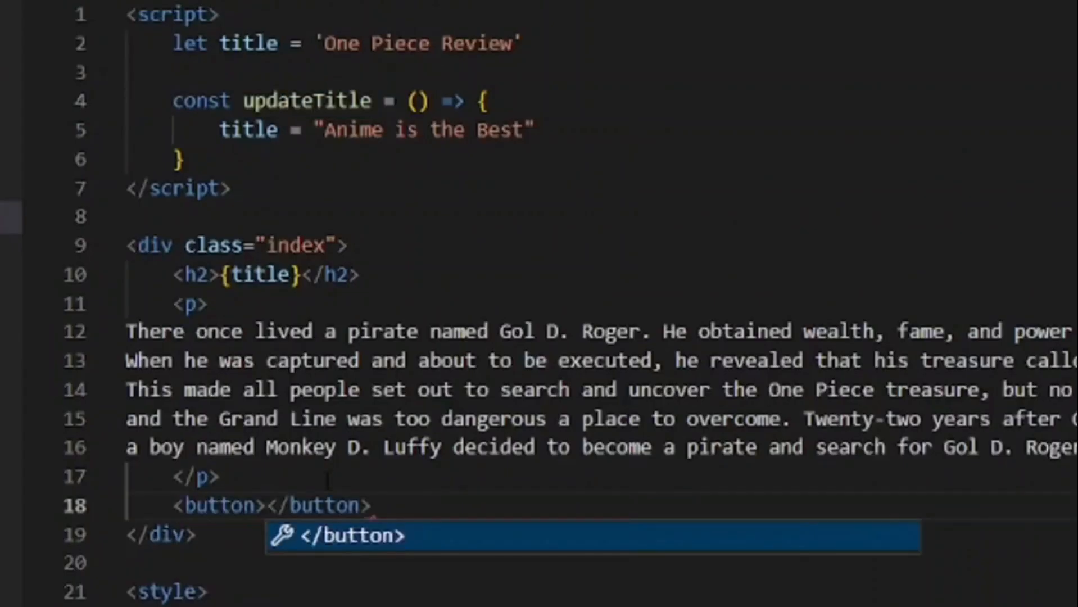
type("Change th")
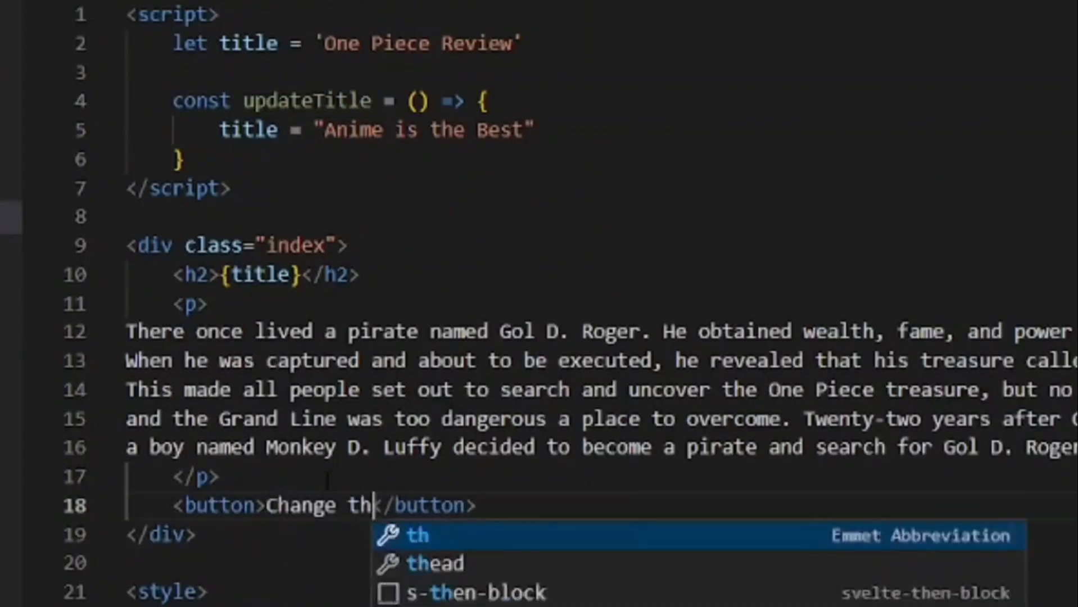
type("e Title")
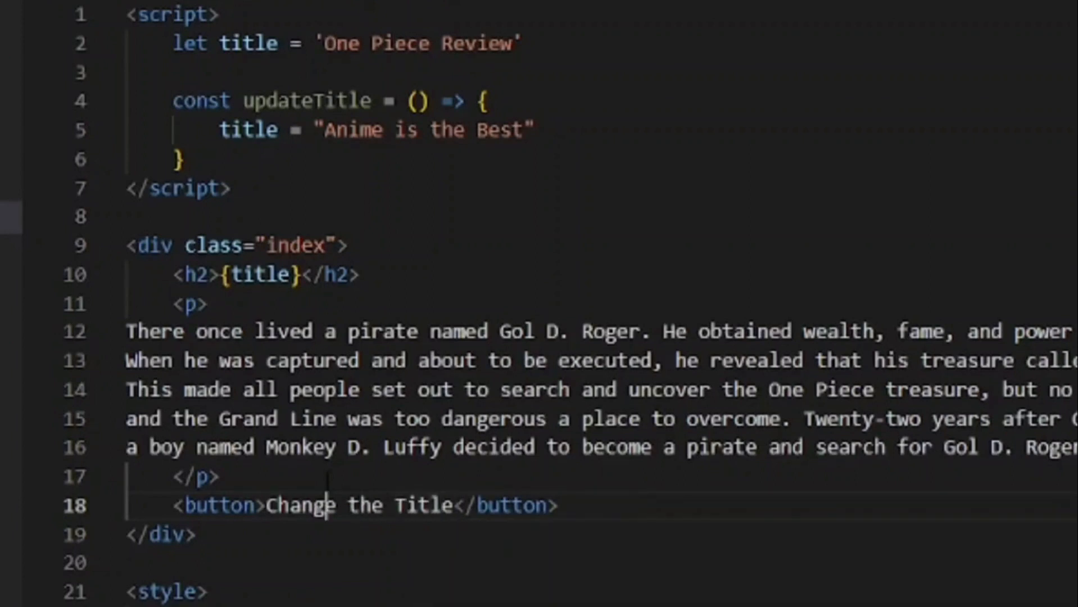
Give the button an on:click={updateTitle} handler
double_click(300, 504)
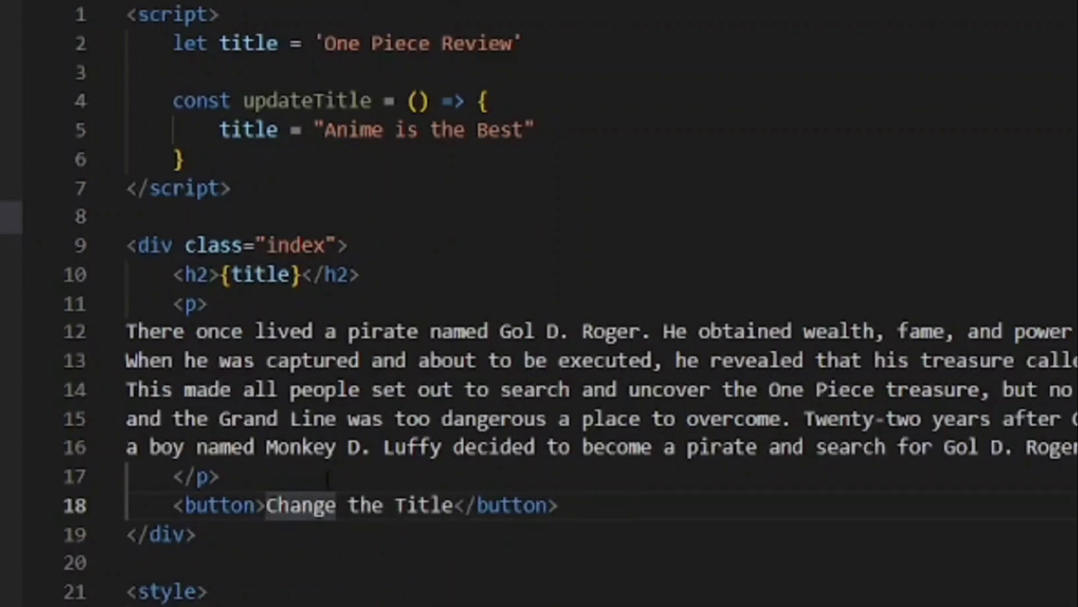
type("on:click=")
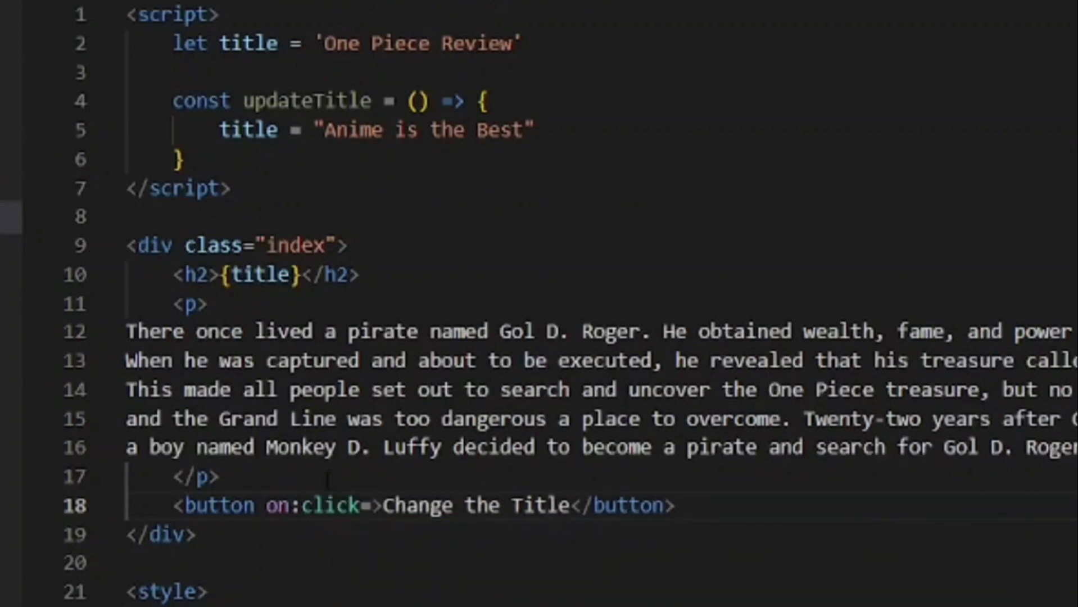
type("{}")
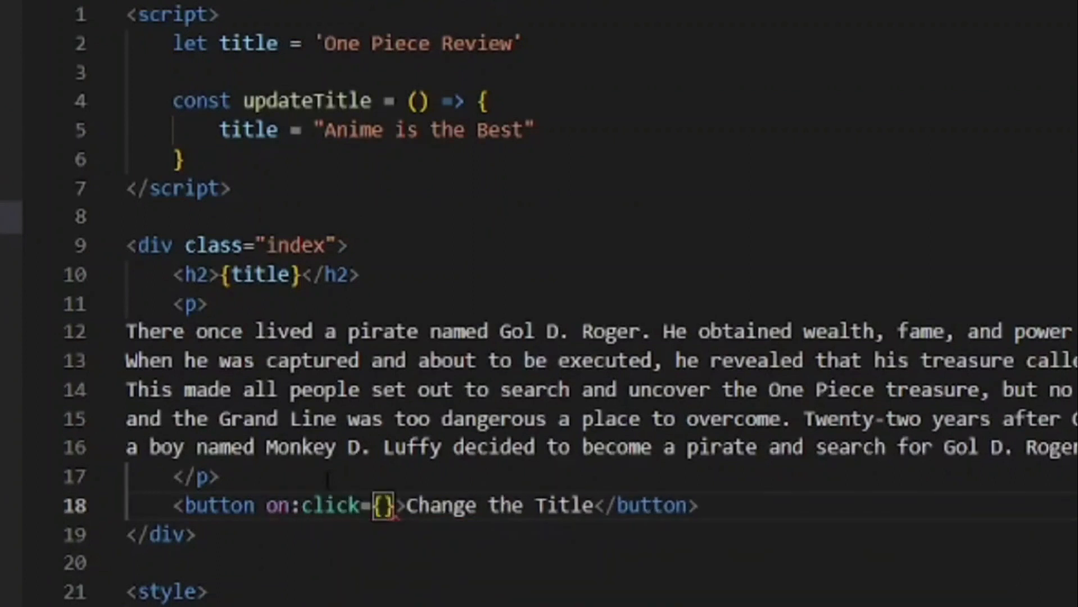
left_click(383, 505)
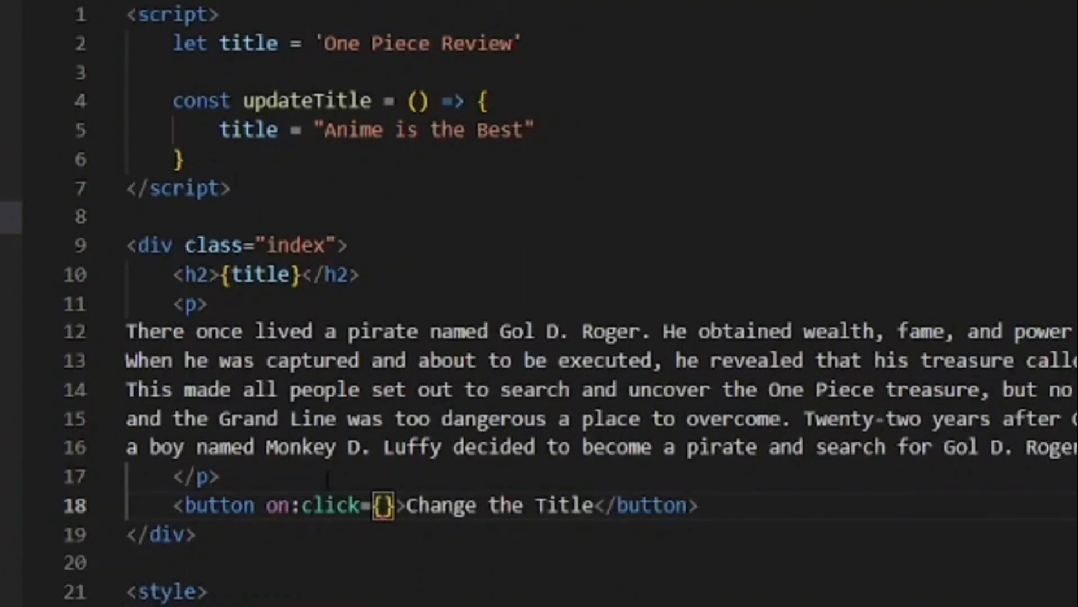
type("updat")
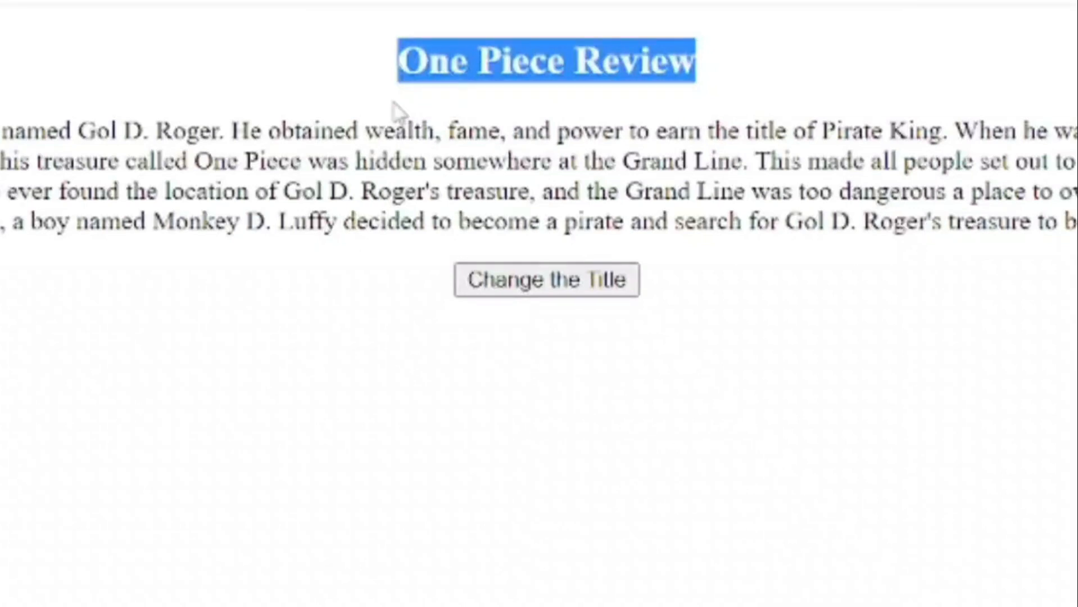
Deselect the heading and try the Change the Title button in the browser
left_click(546, 280)
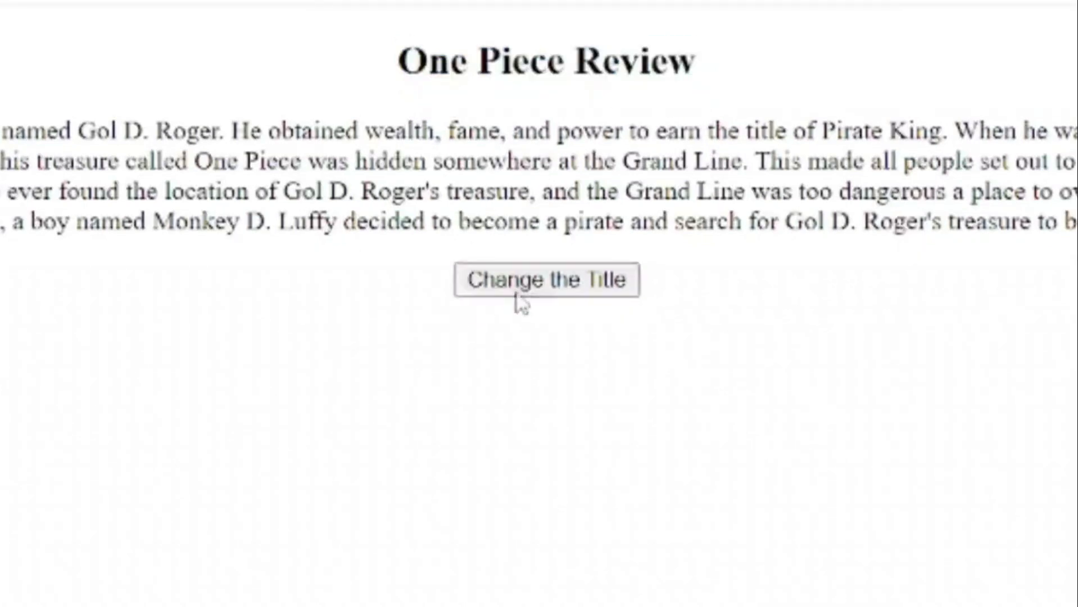
left_click(546, 279)
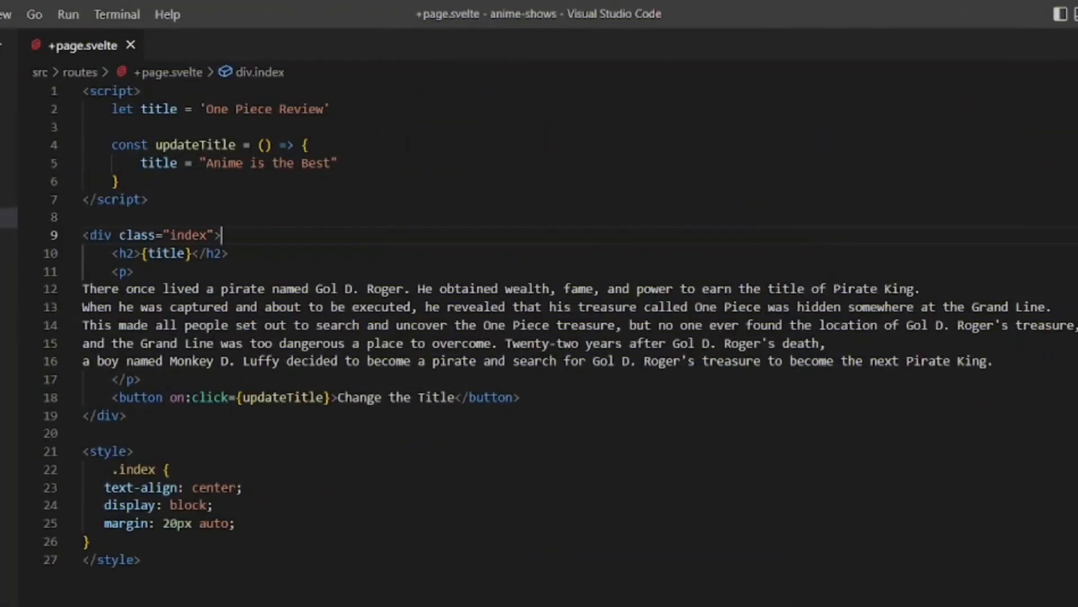
left_click(141, 90)
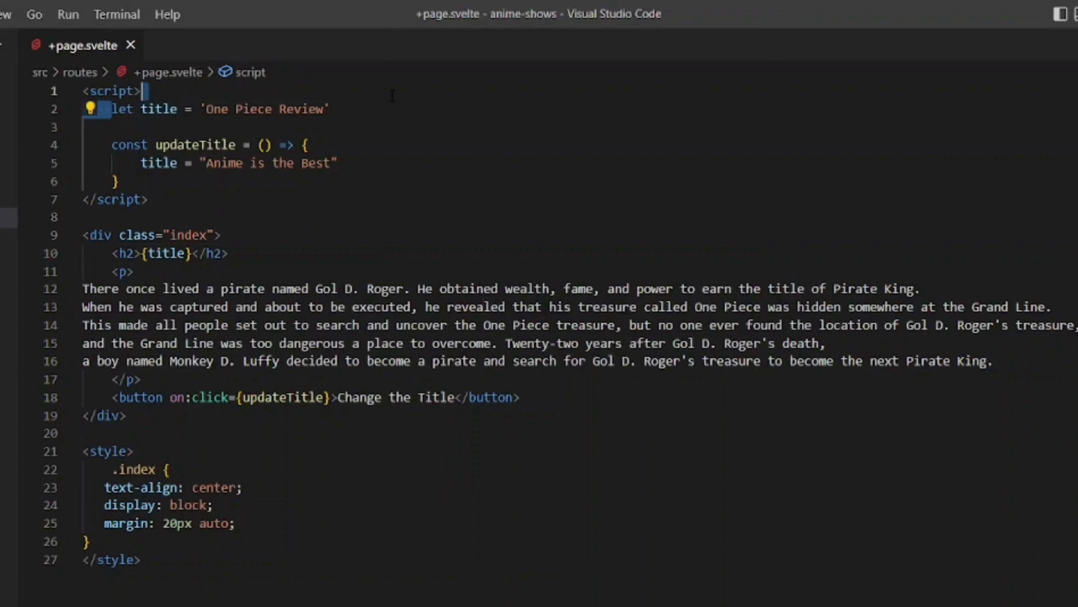
triple_click(220, 109)
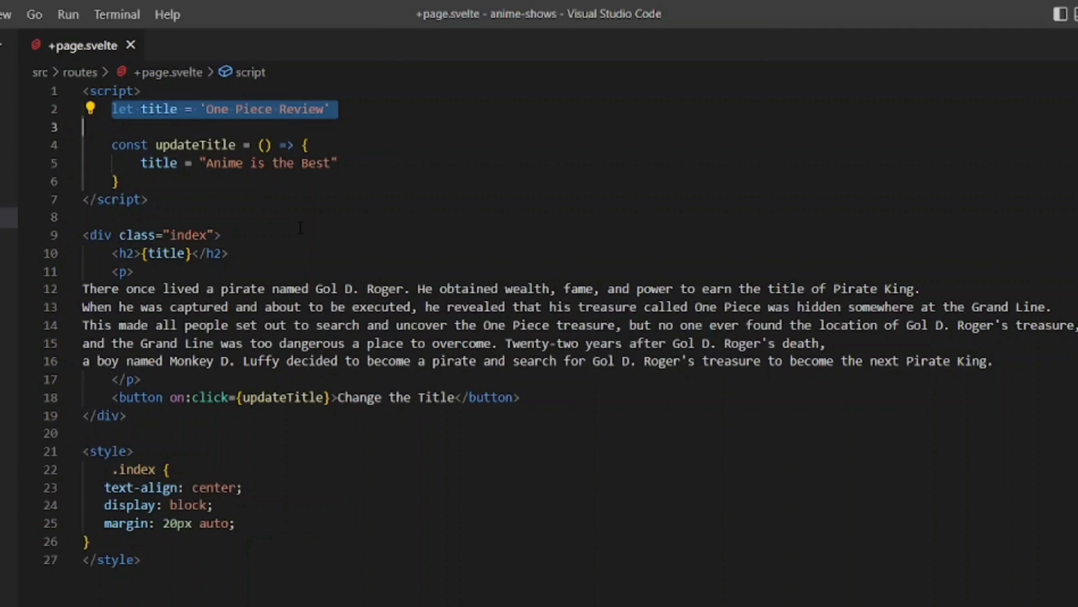
left_click(166, 253)
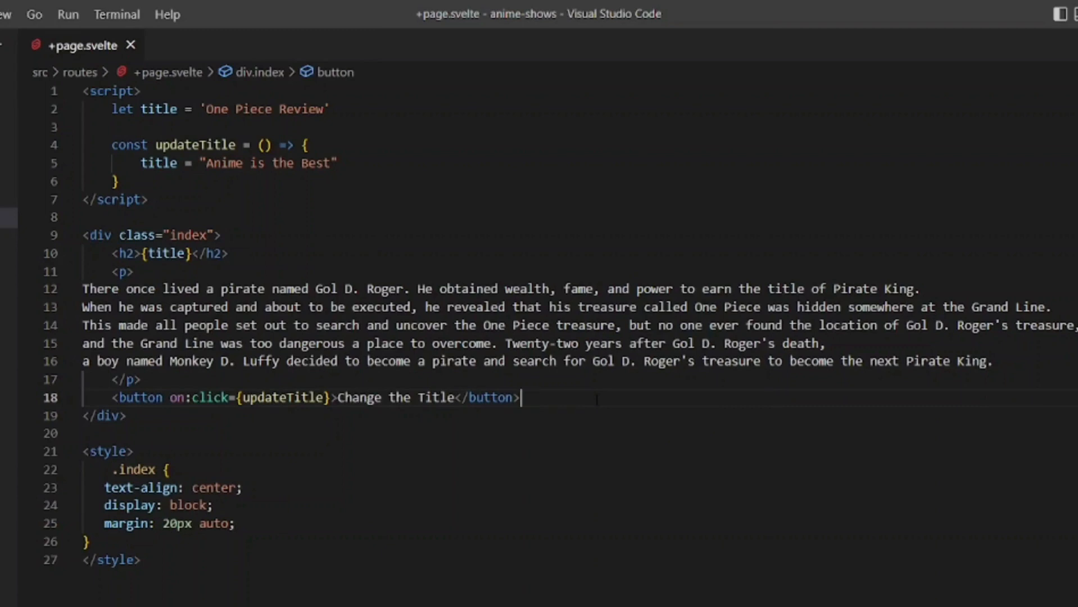
Add <input type="text" bind:value={title}> on a new line below the button
key("enter")
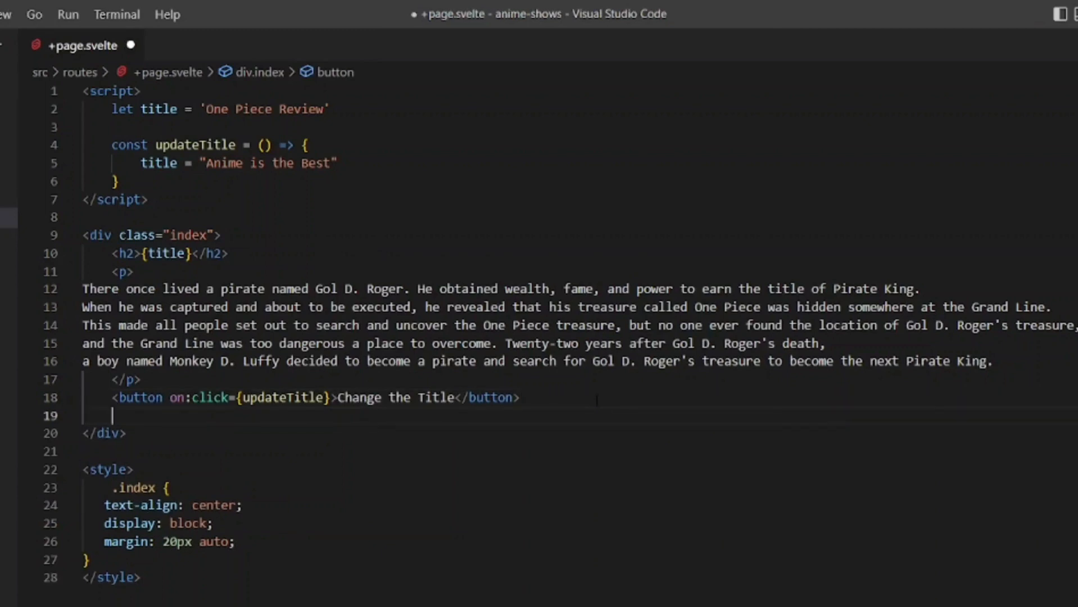
type("<input")
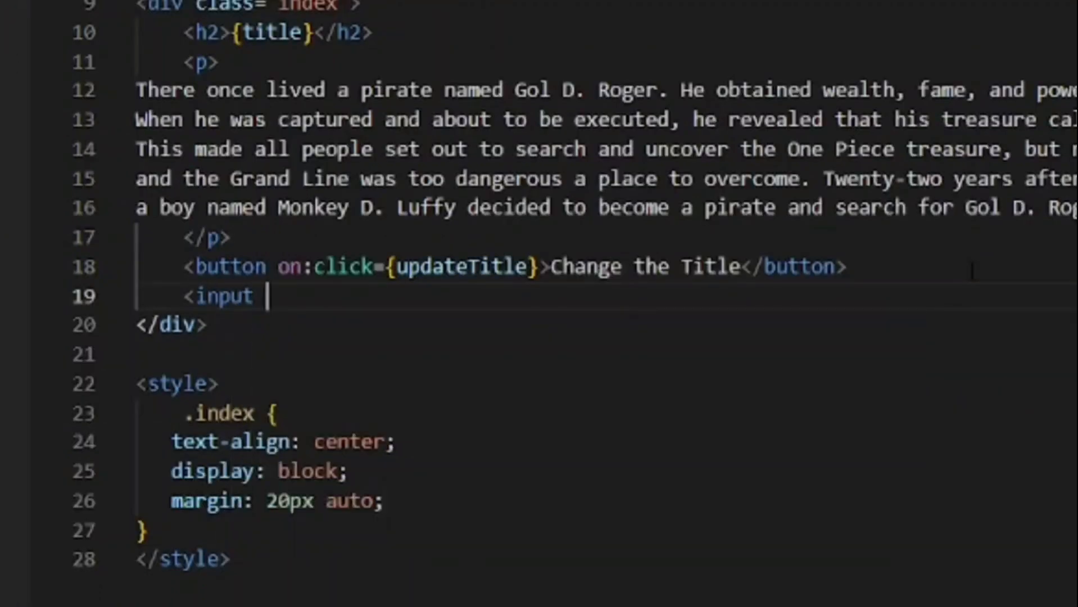
type("type=\"text\"")
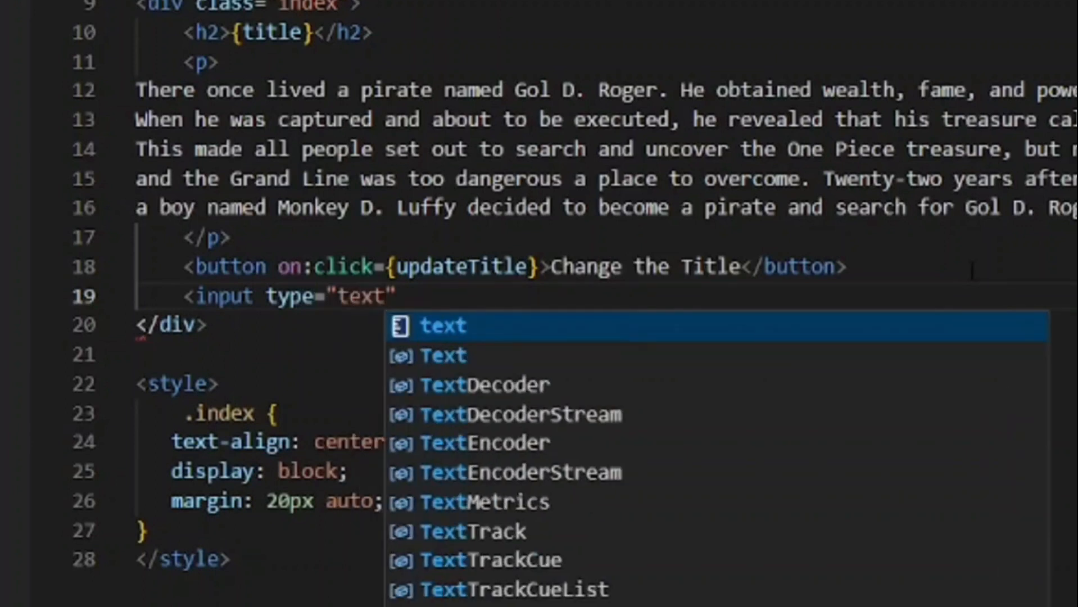
type("bi")
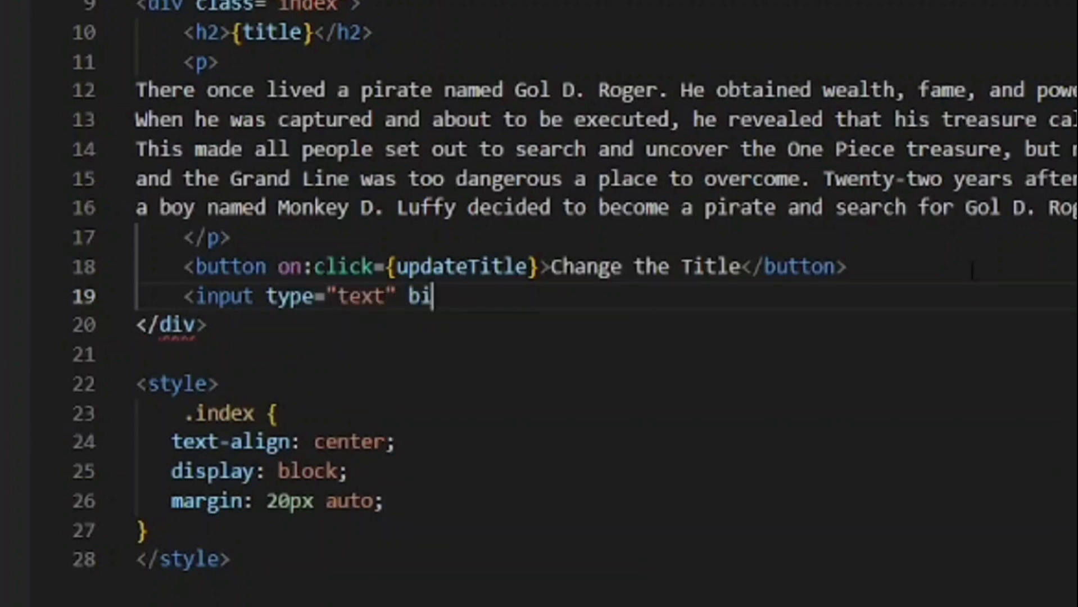
type("nd:")
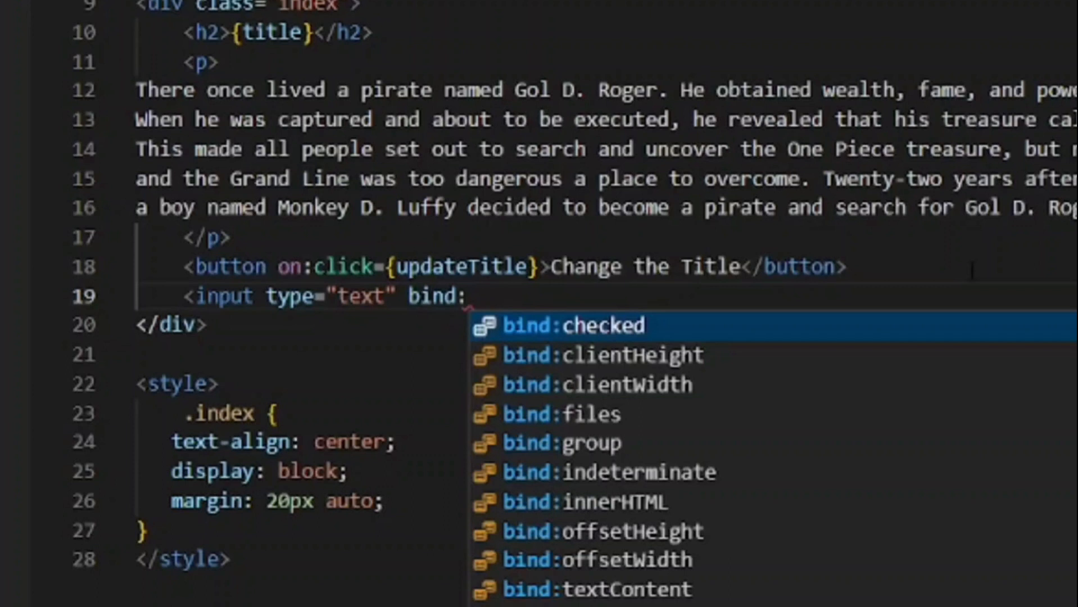
type("value")
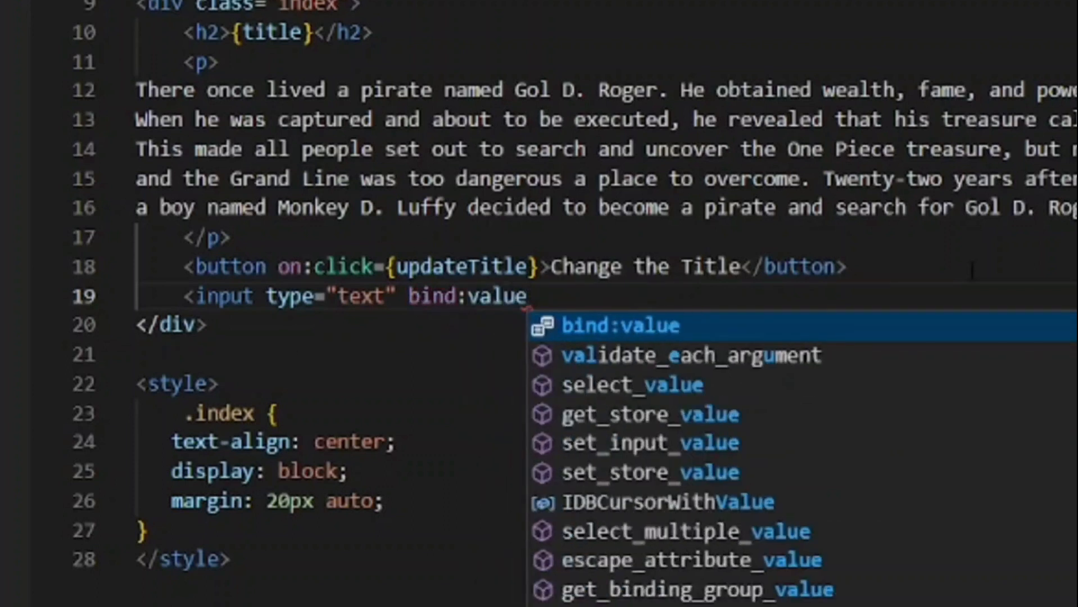
type("=")
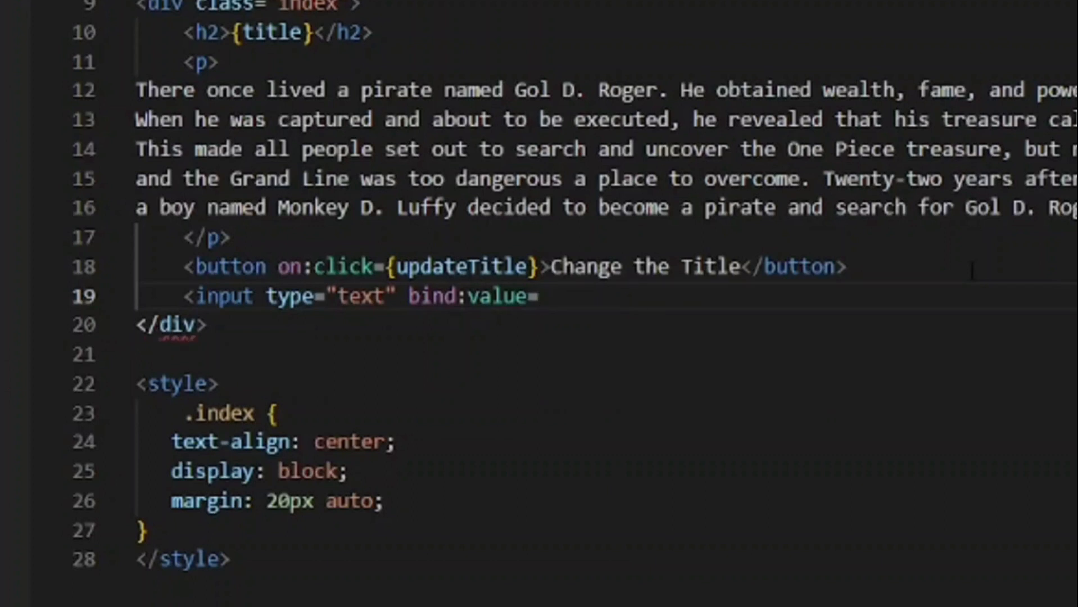
left_click(540, 295)
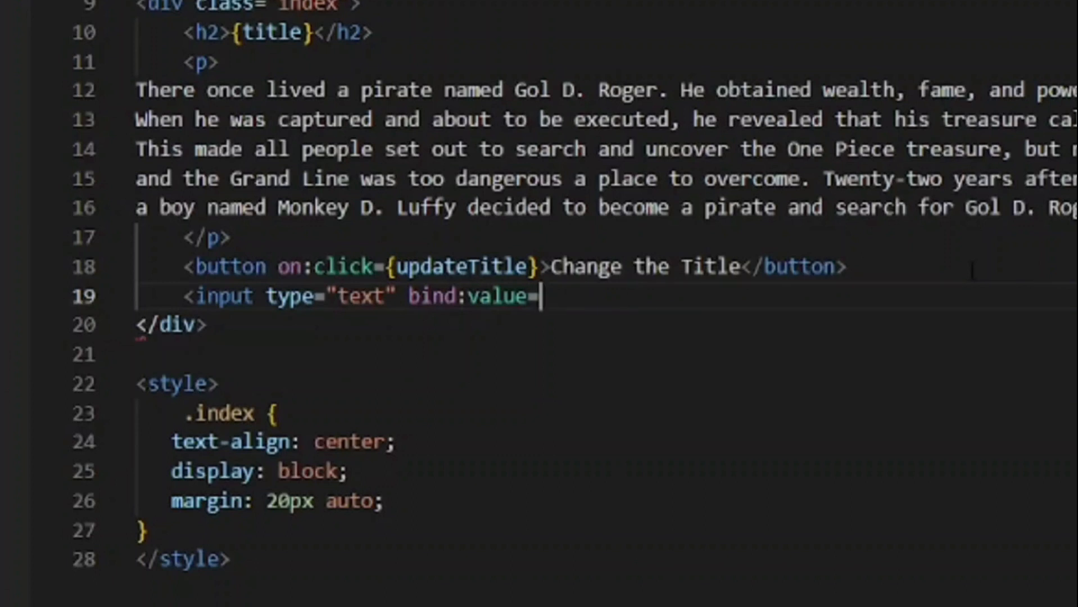
type("{tit}")
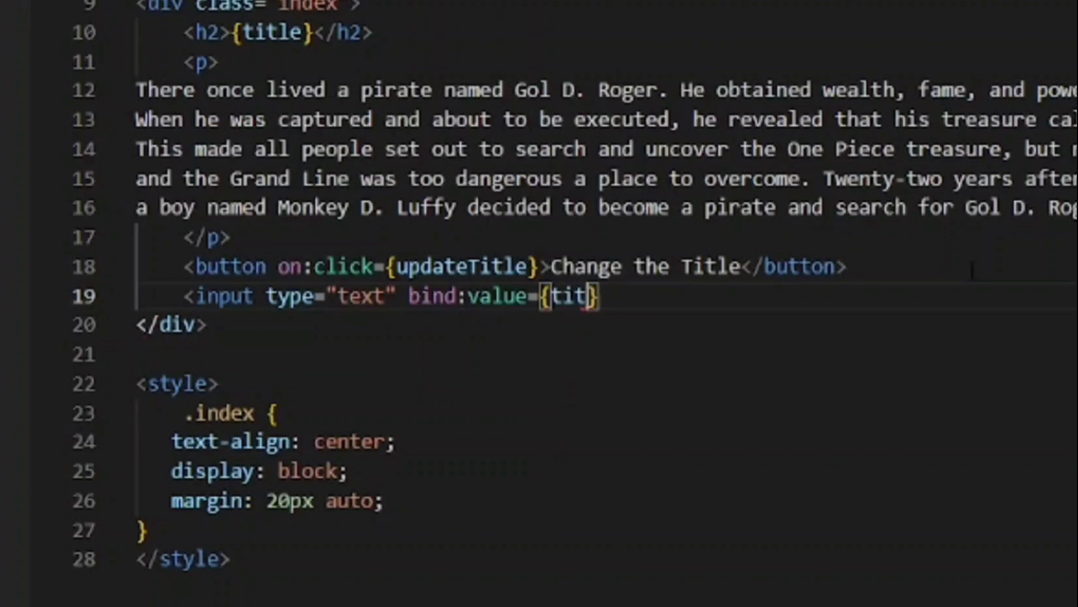
type("le")
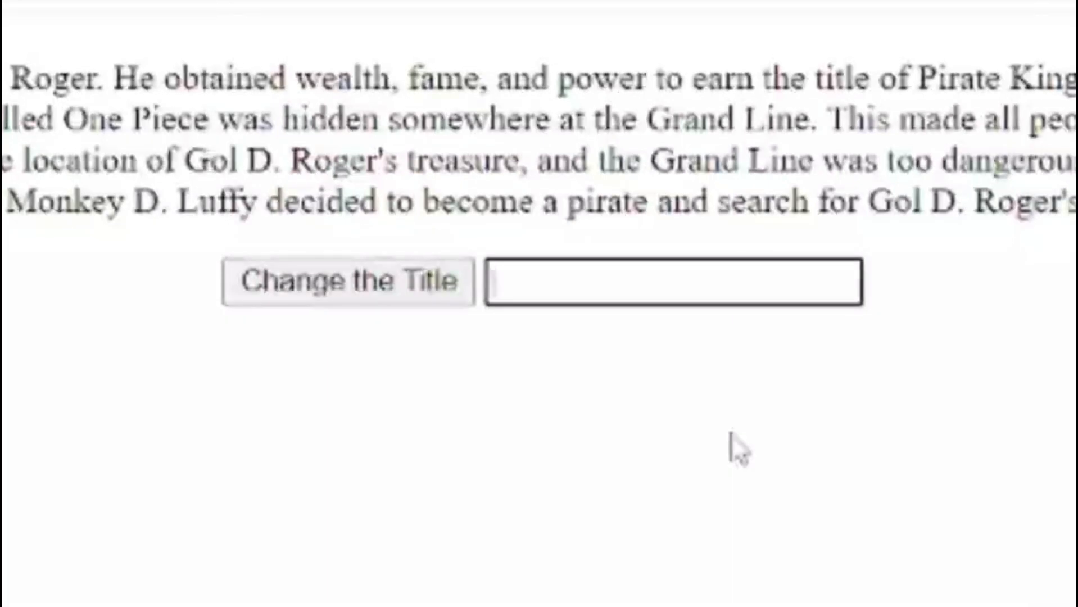
Enter Hello in the bound text box, then use the button to set the title to Anime is the Best
type("Hello")
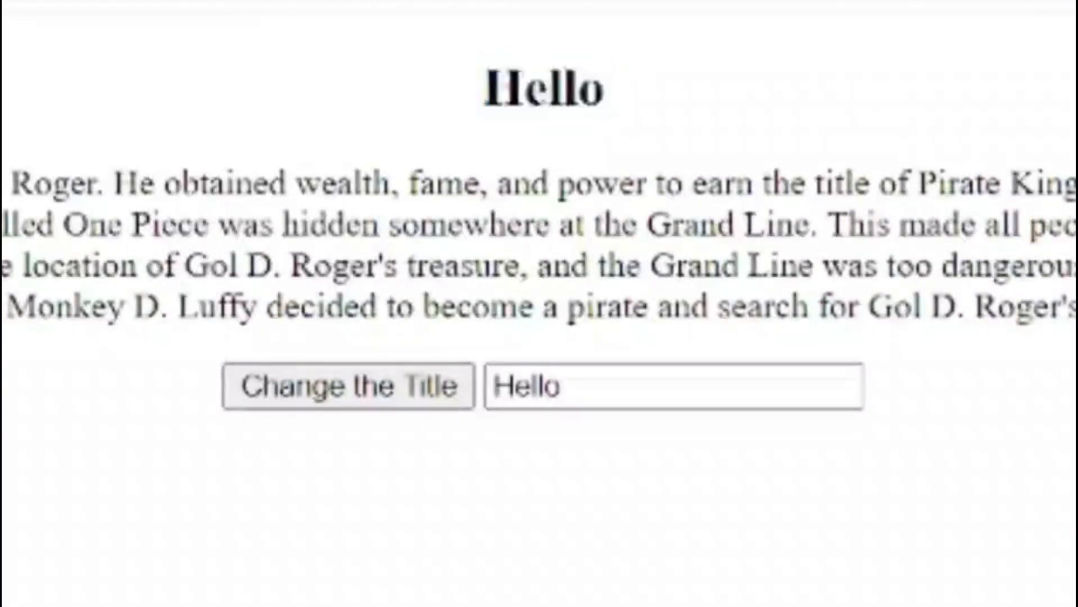
left_click(346, 385)
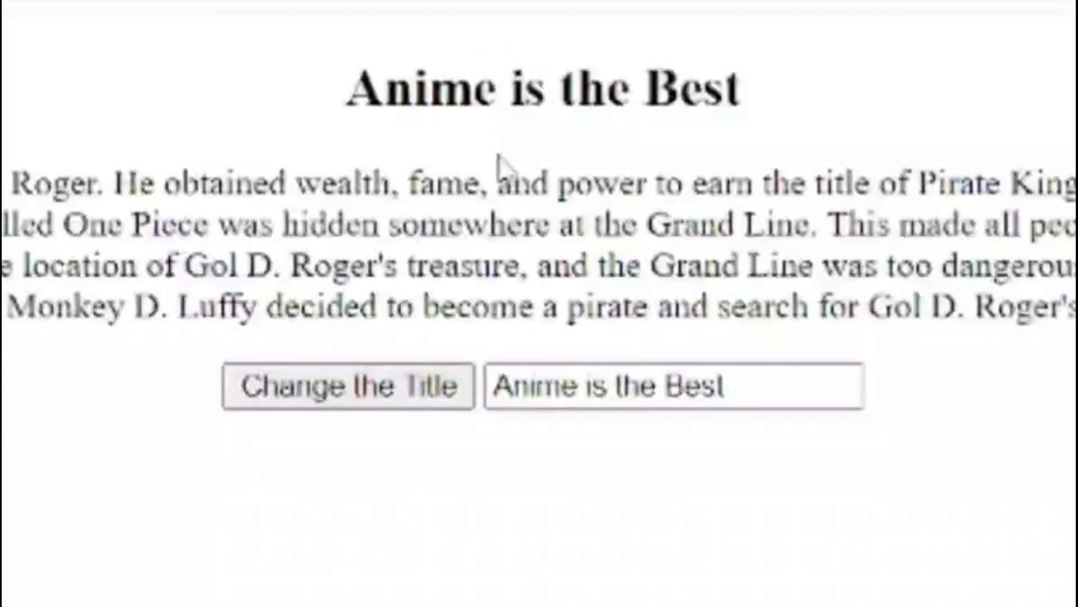